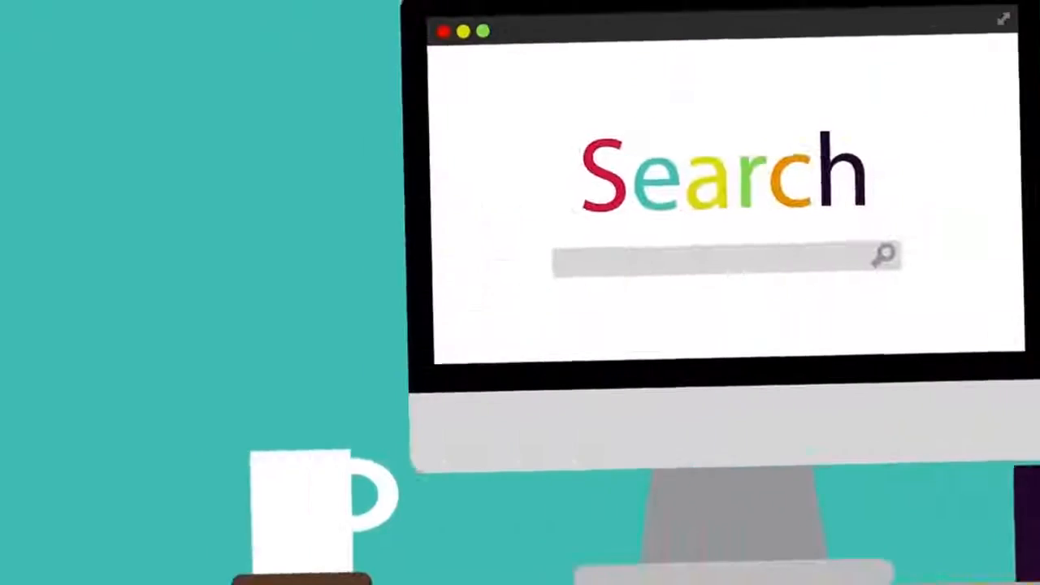
{"action": "type", "text": "why won"}
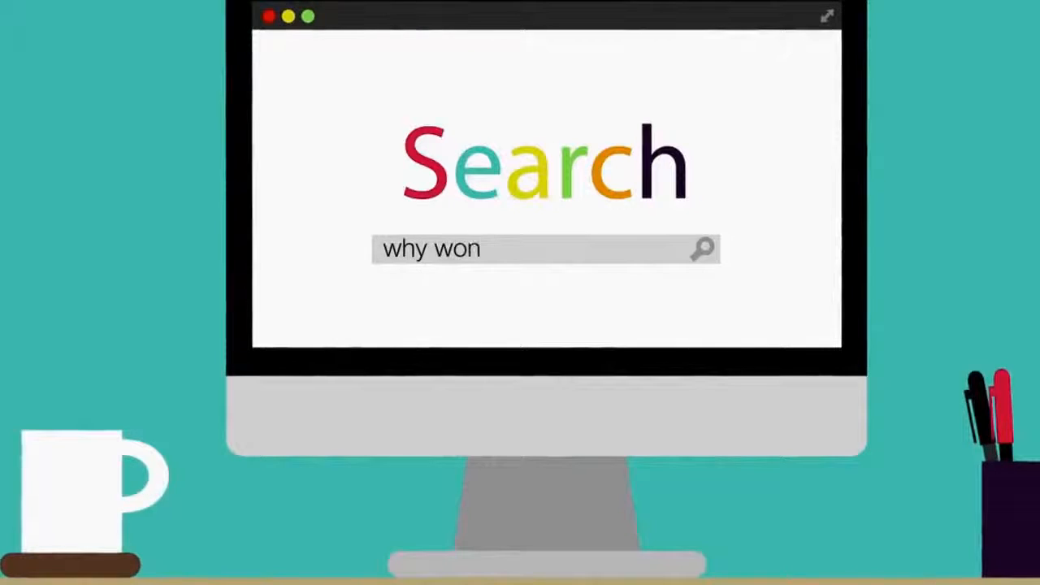